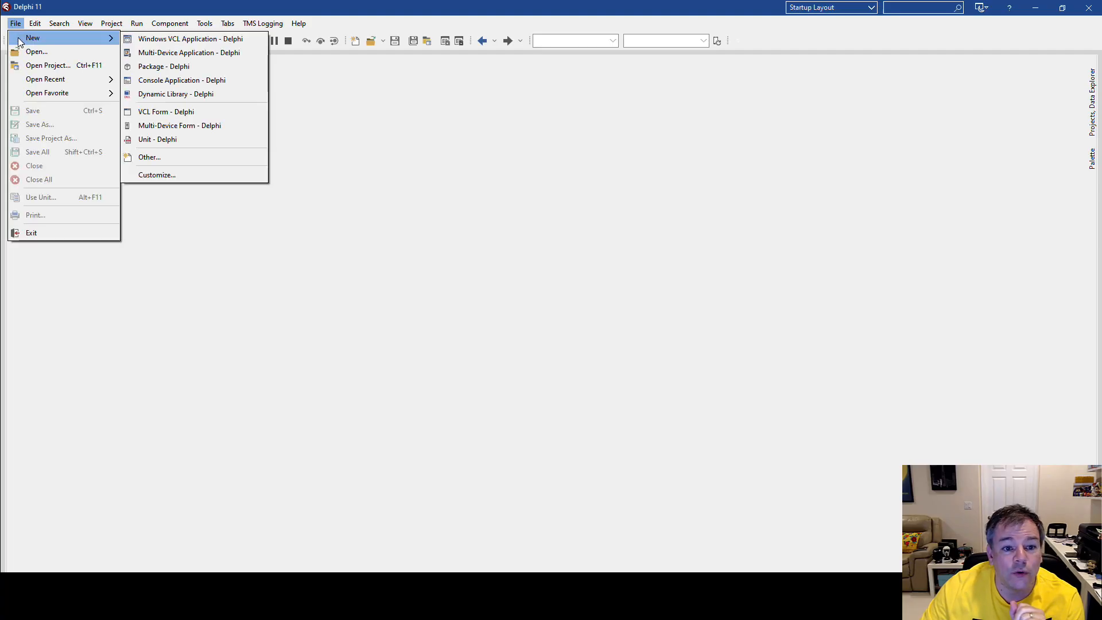
mouse_move(166, 112)
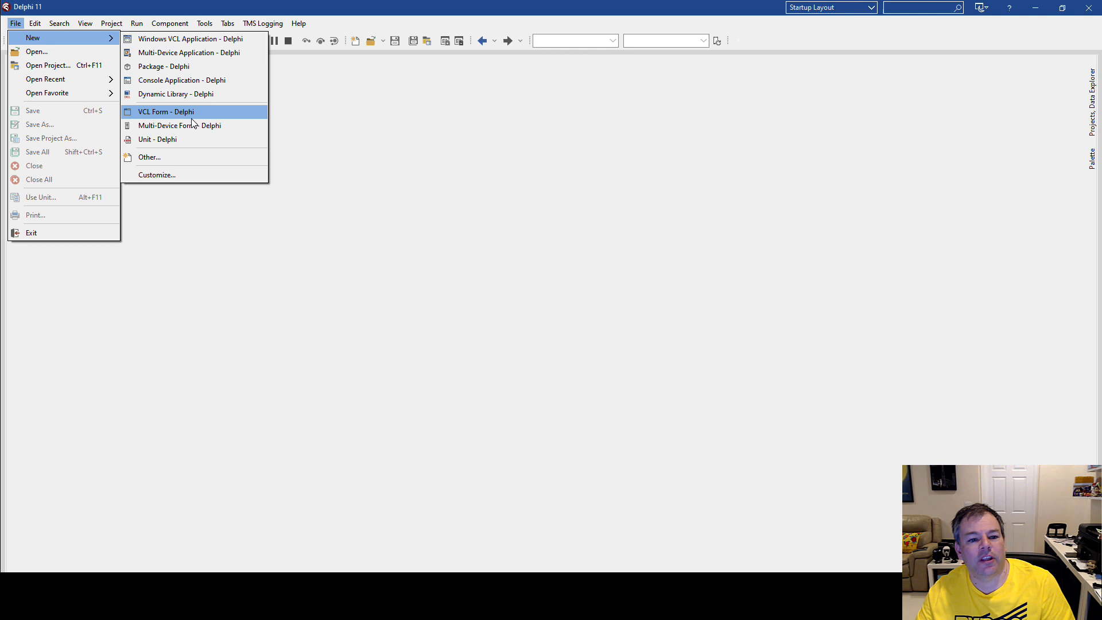
mouse_move(188, 39)
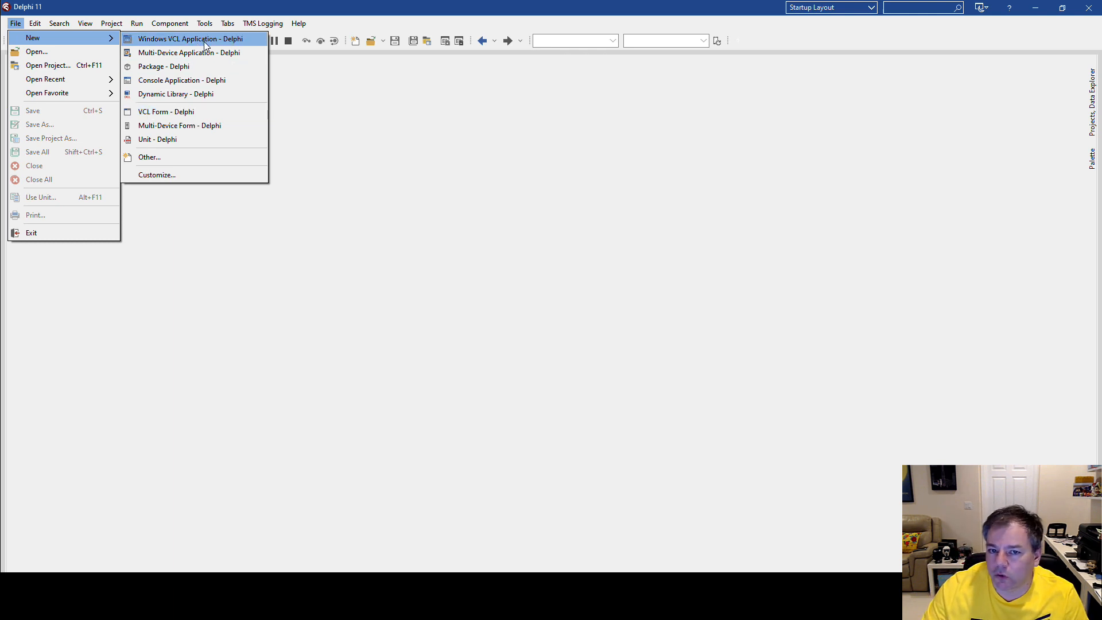
mouse_move(181, 79)
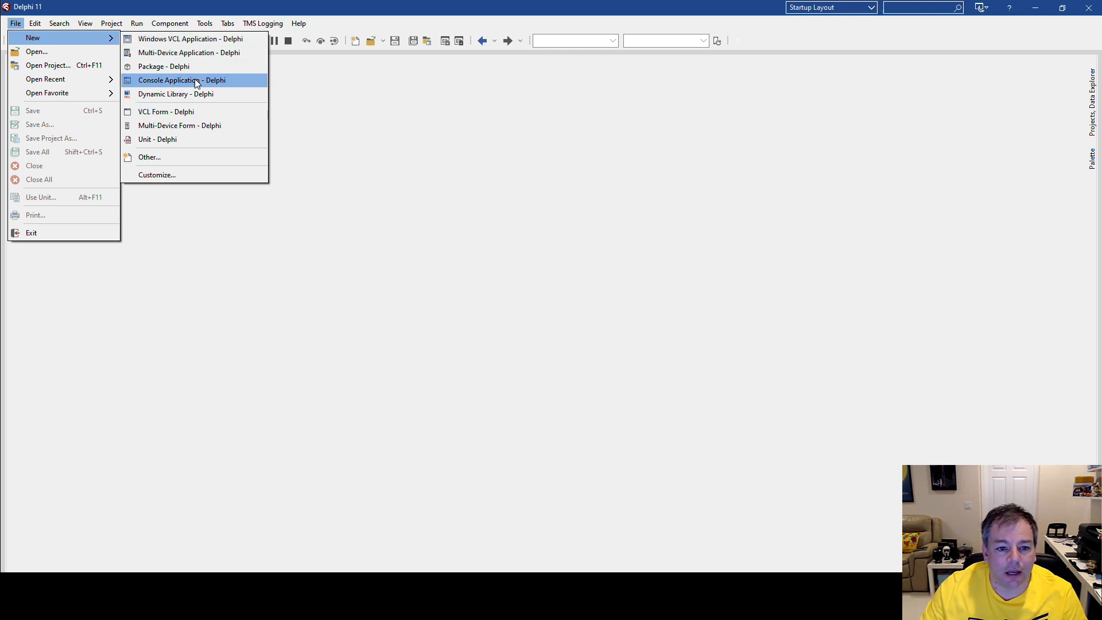
mouse_move(164, 66)
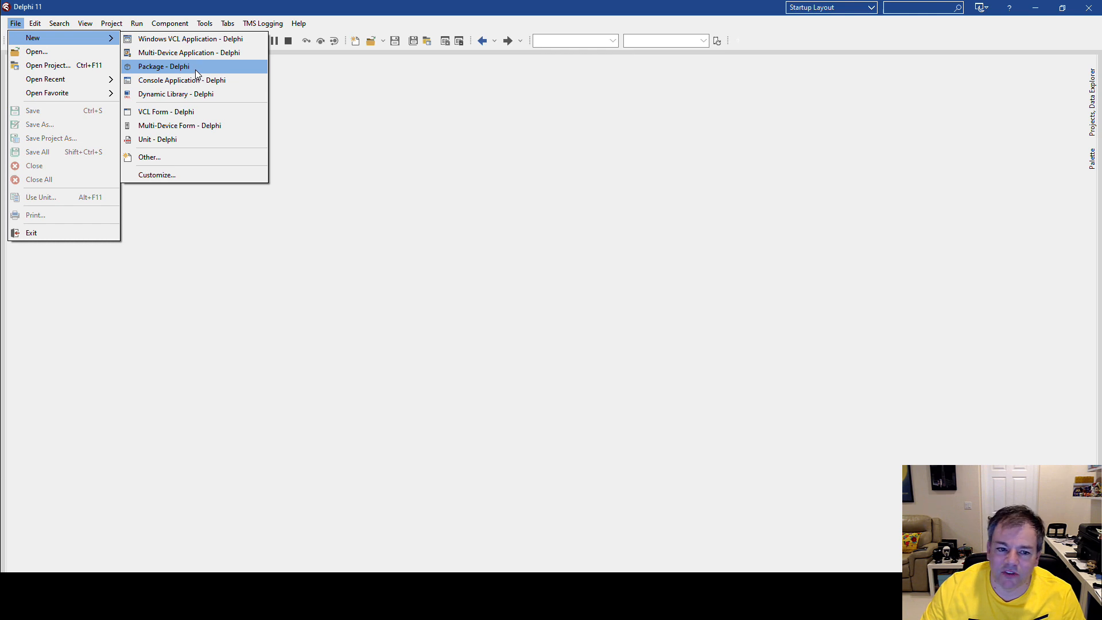
mouse_move(211, 56)
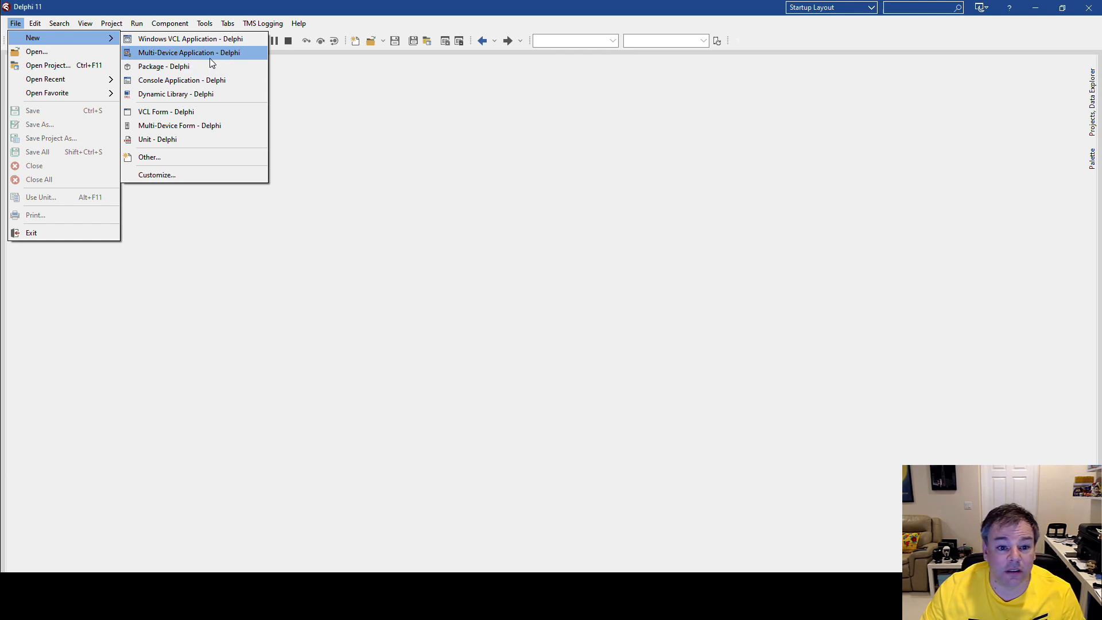
mouse_move(163, 66)
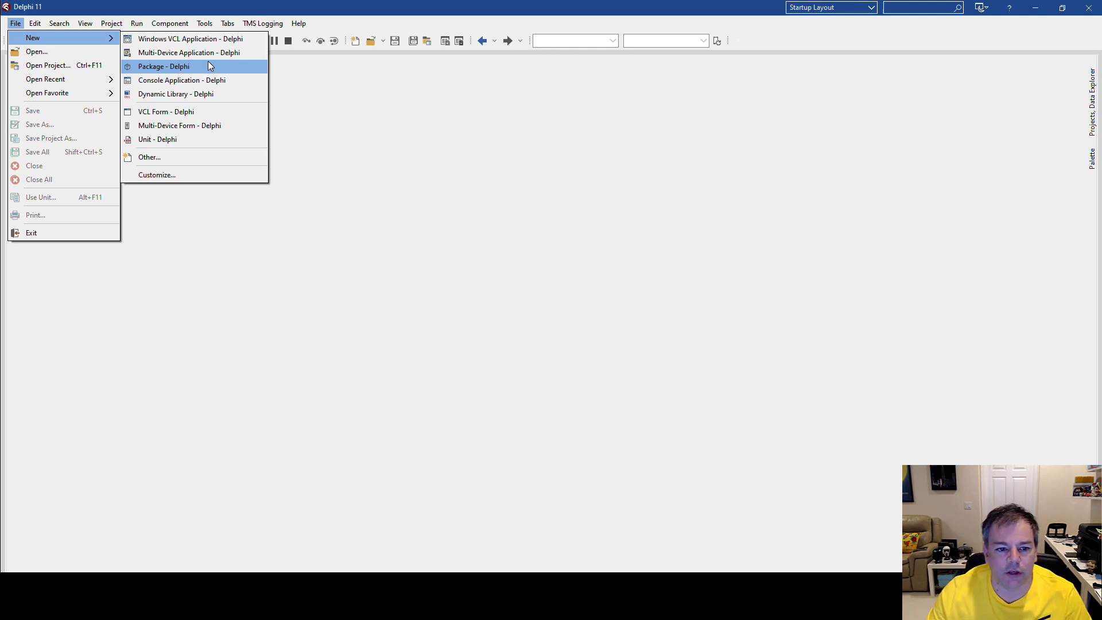
mouse_move(156, 174)
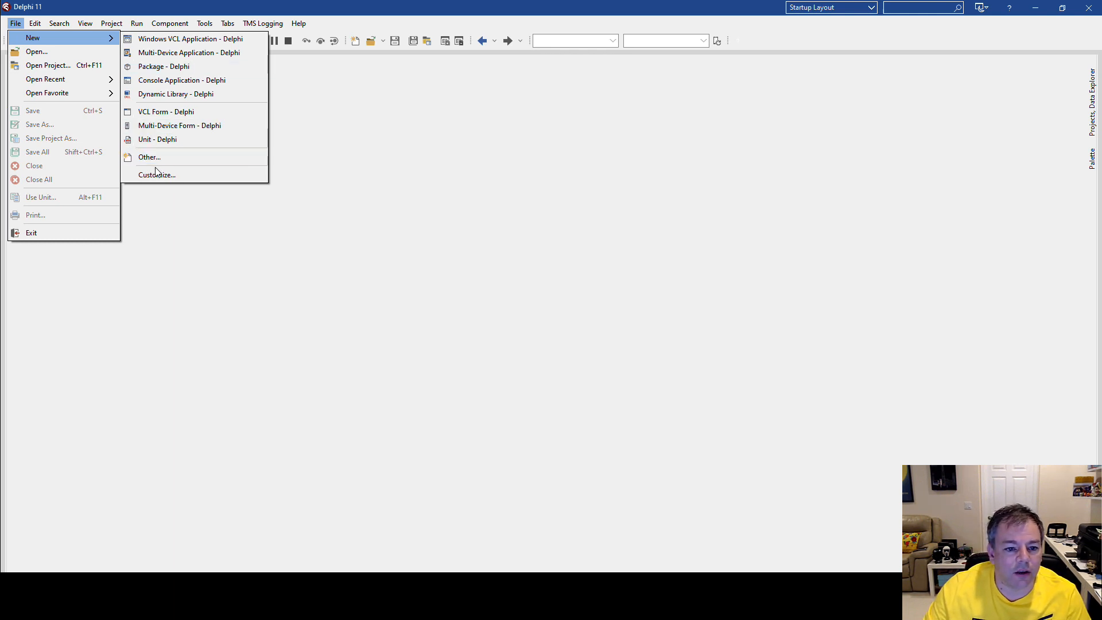
Reach the full New Items gallery from the File > New menu.
click(156, 174)
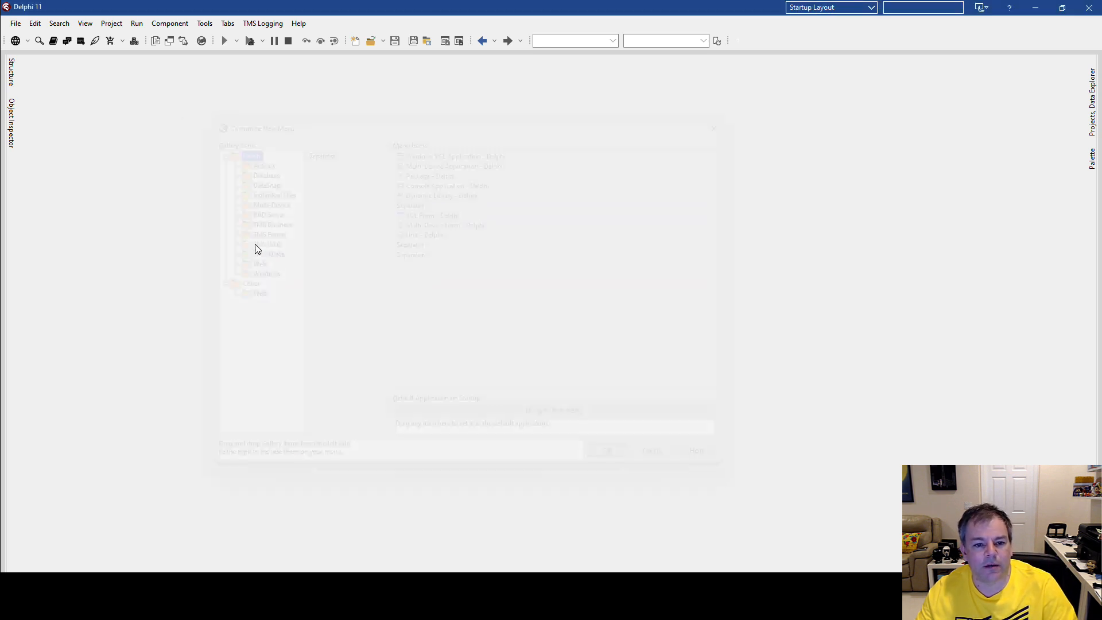
click(13, 23)
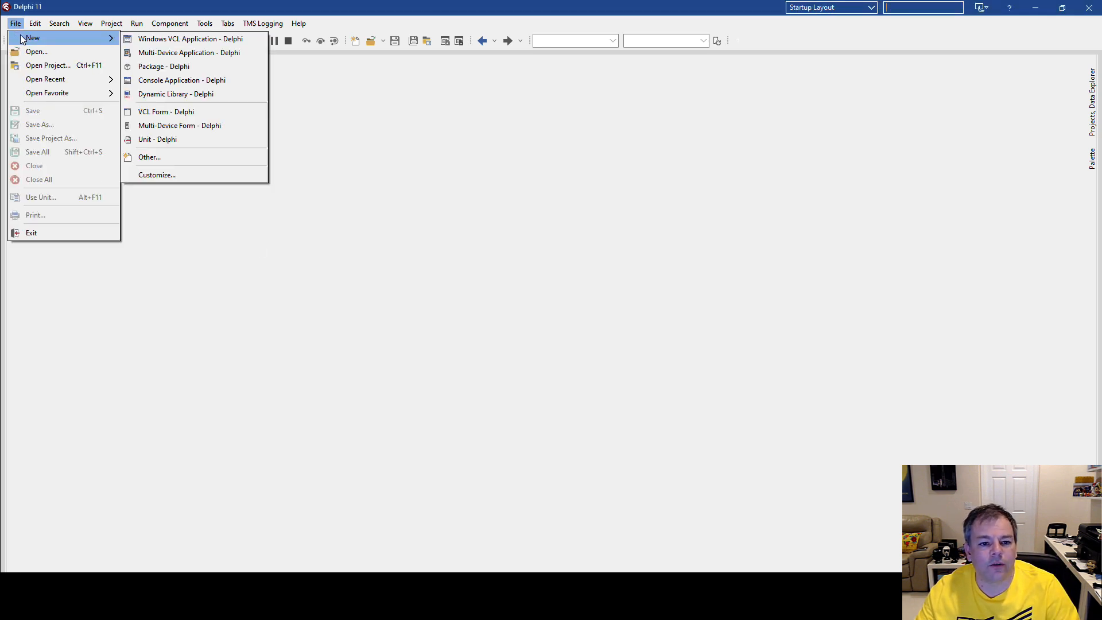
click(150, 157)
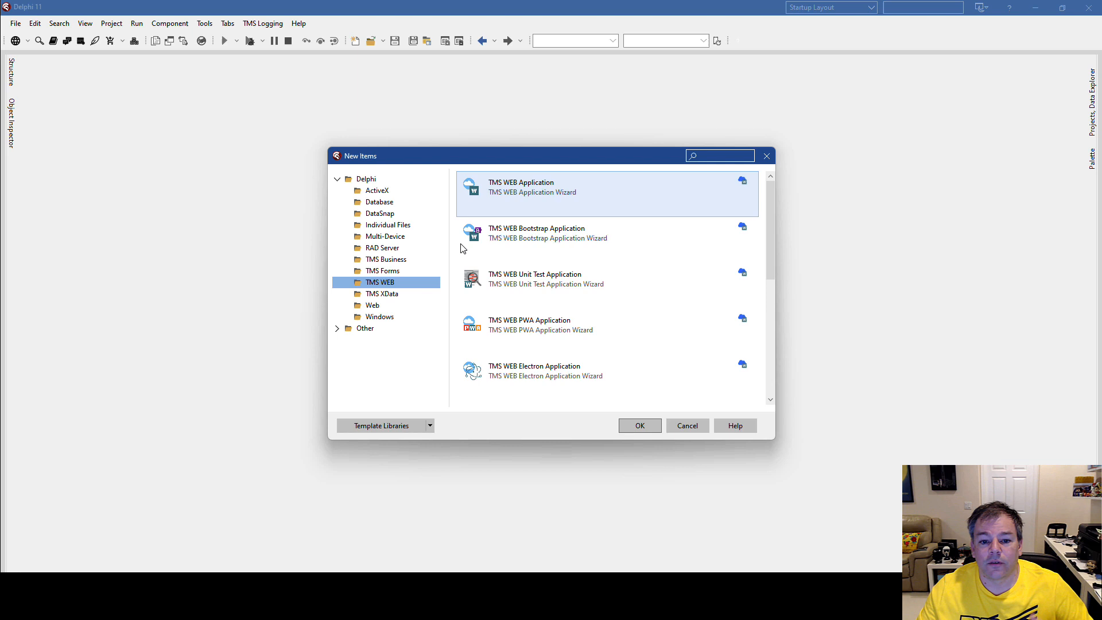
mouse_move(536, 157)
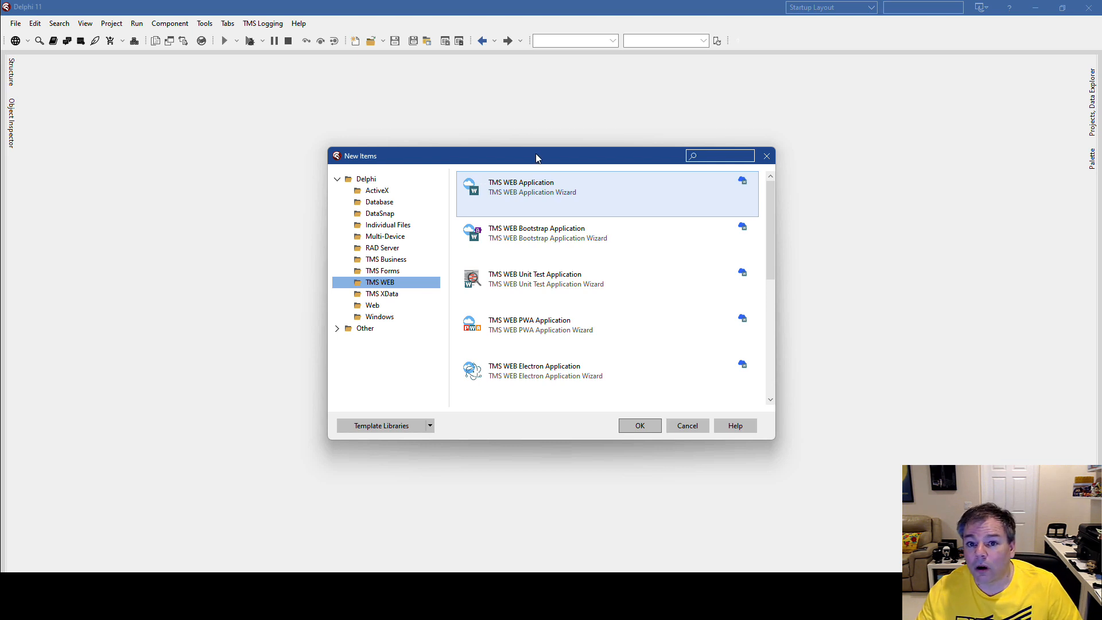
Browse the Delphi, TMS WEB and TMS XData template categories in the gallery.
click(366, 179)
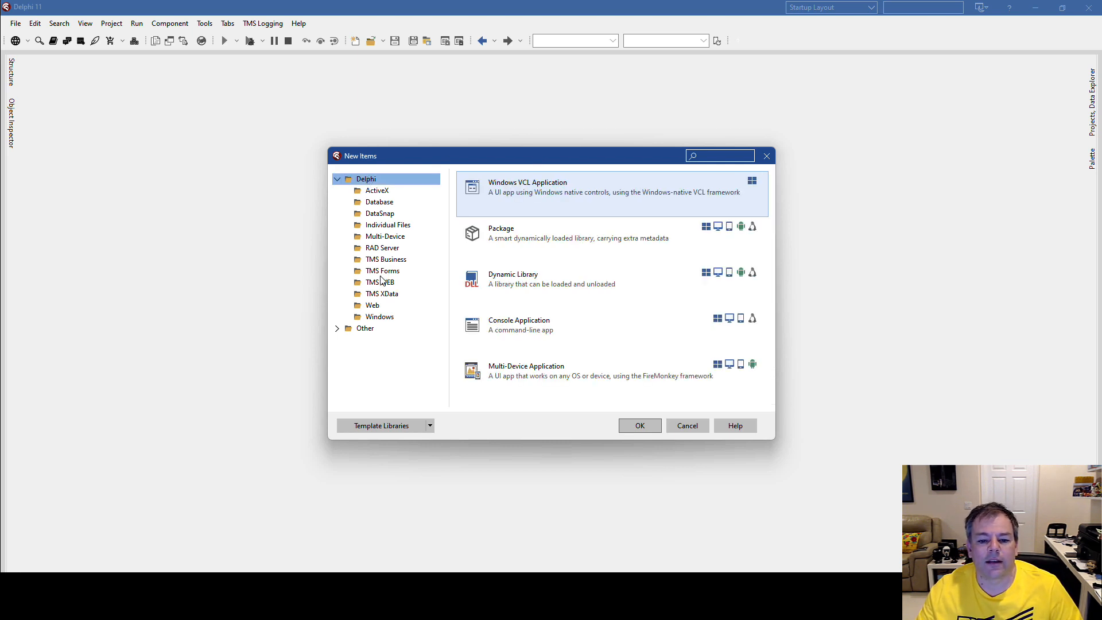
click(380, 282)
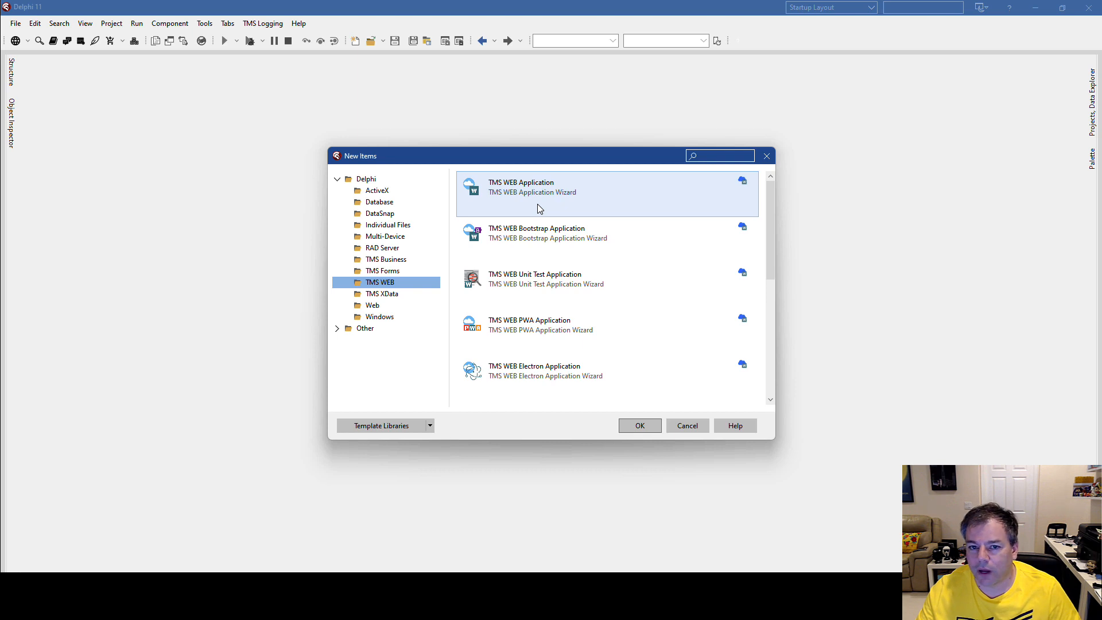
mouse_move(547, 264)
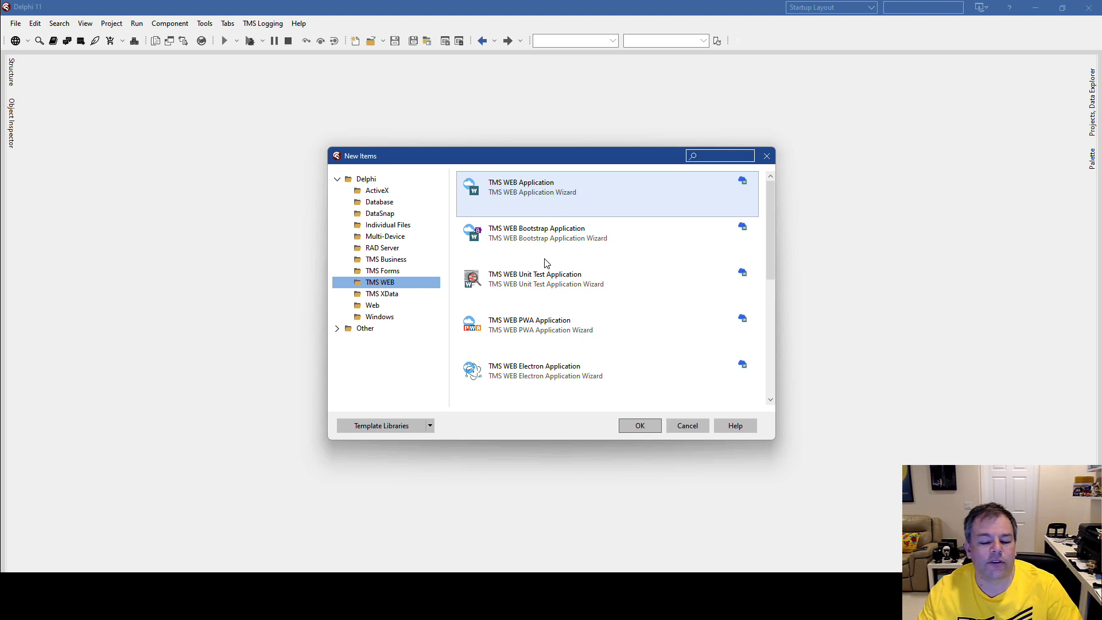
mouse_move(384, 300)
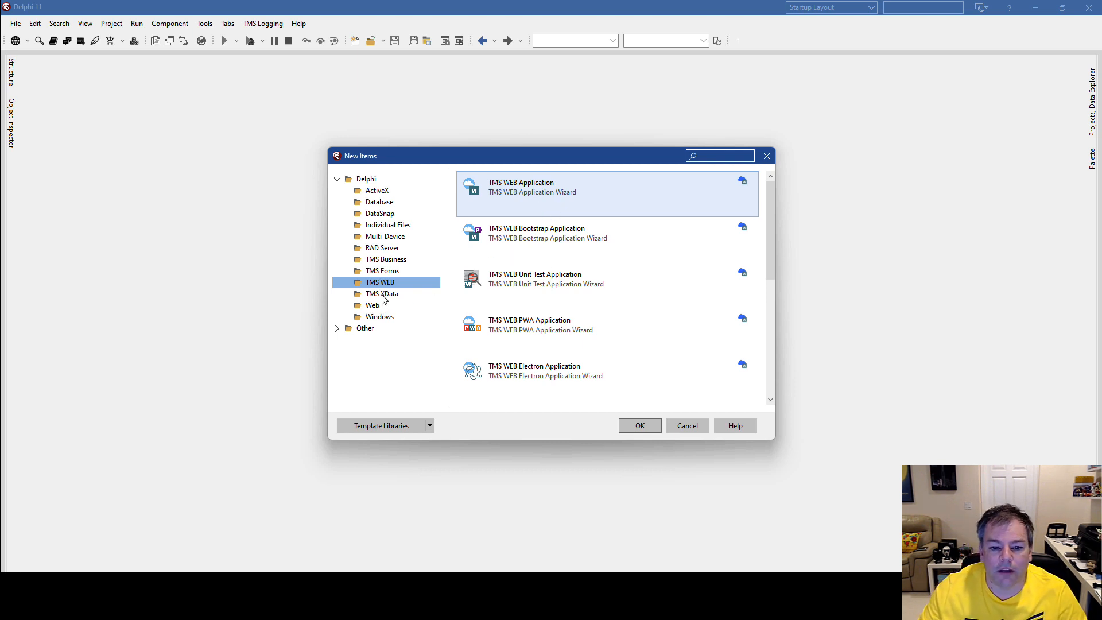
click(382, 294)
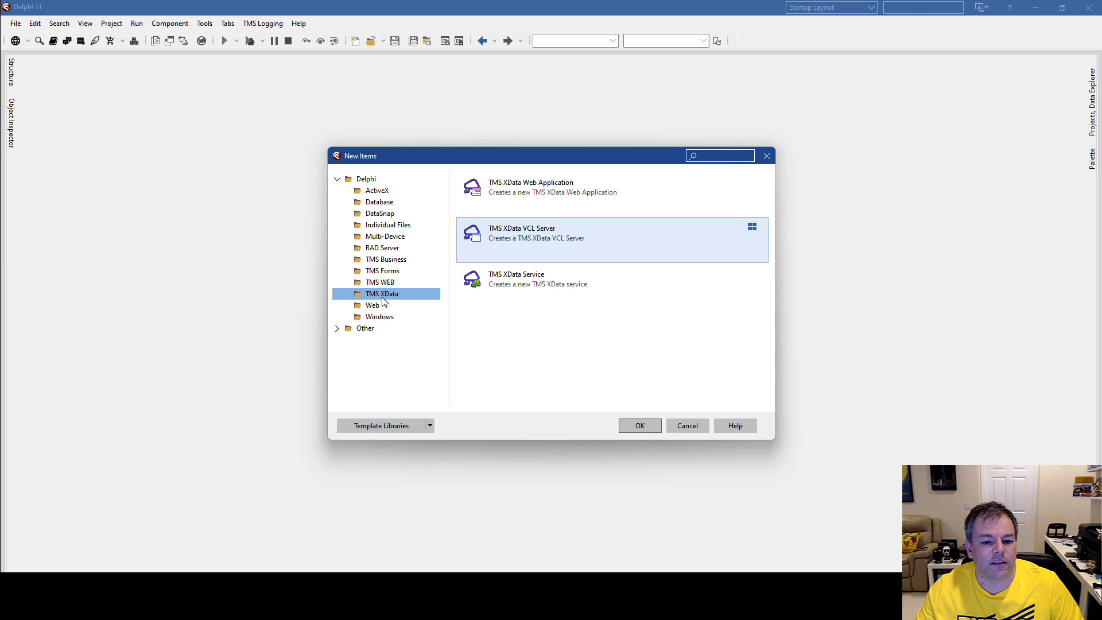
mouse_move(559, 246)
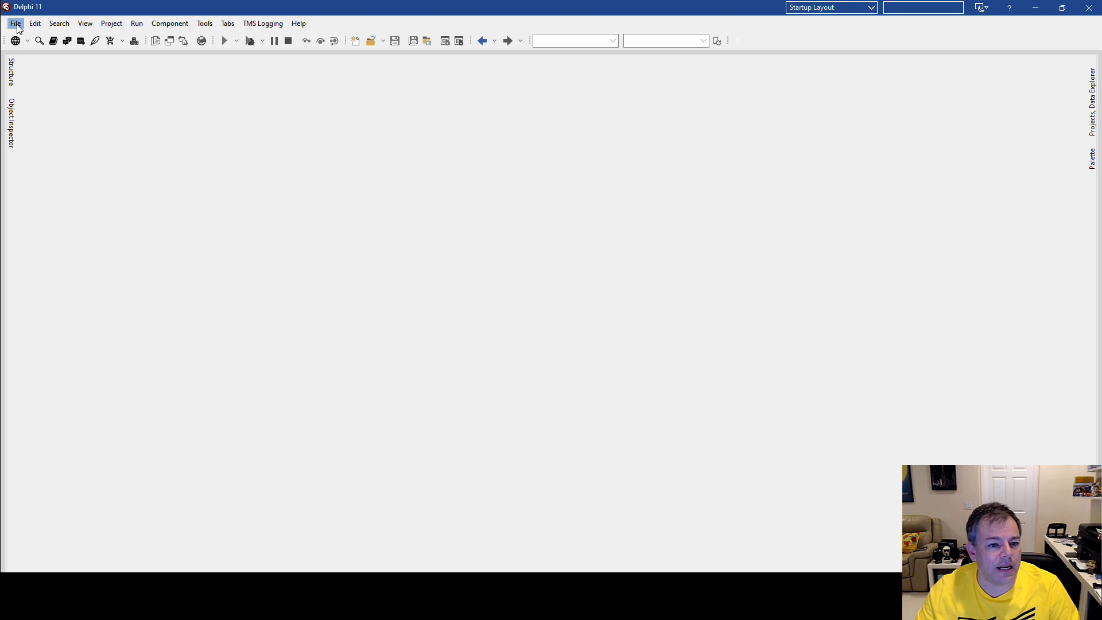
In Customize New Menu, drag Multi-Device Application out of the Menu Items list.
click(15, 23)
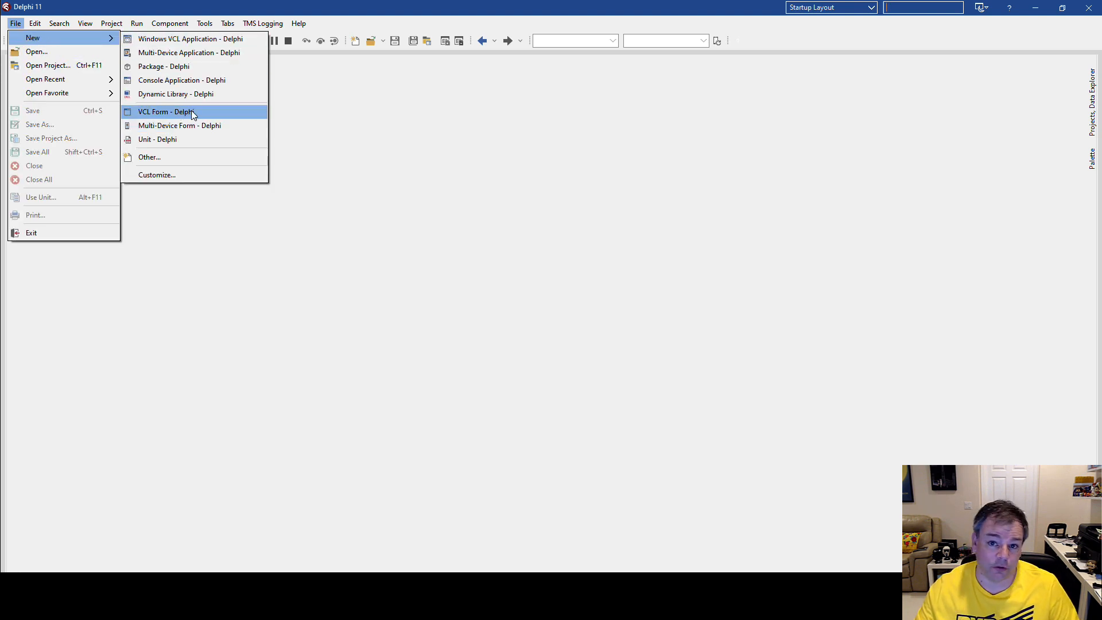
mouse_move(188, 139)
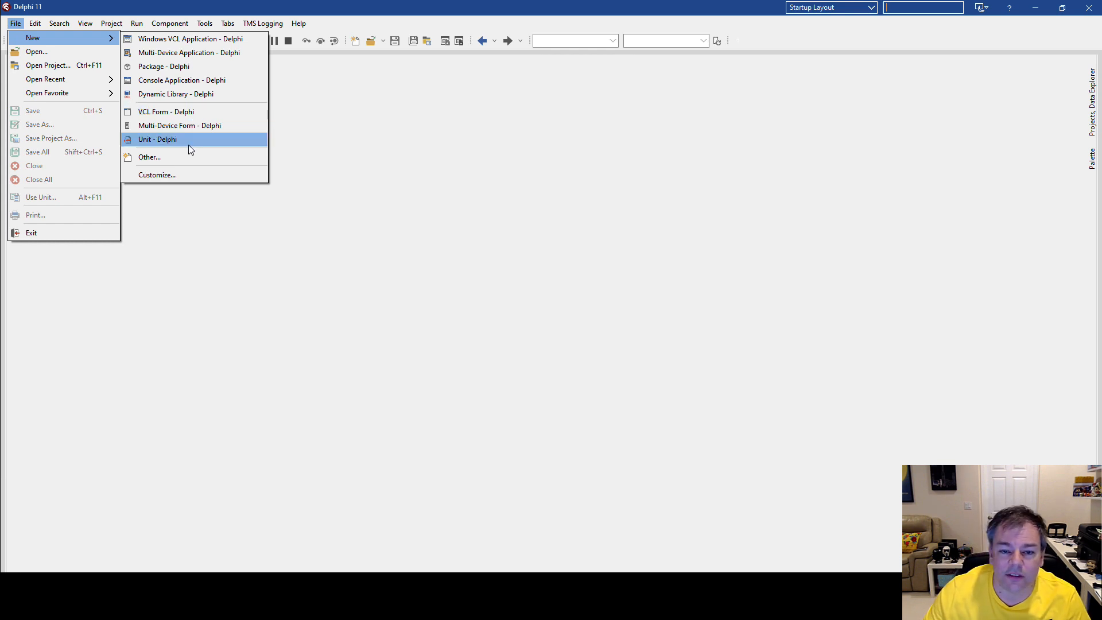
mouse_move(184, 175)
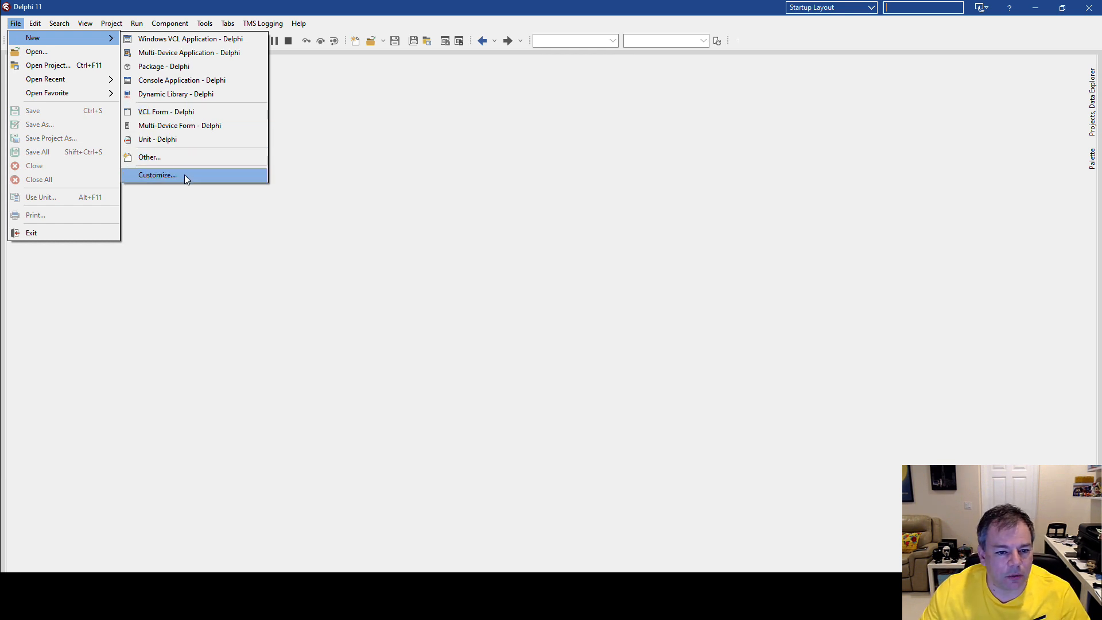
click(157, 175)
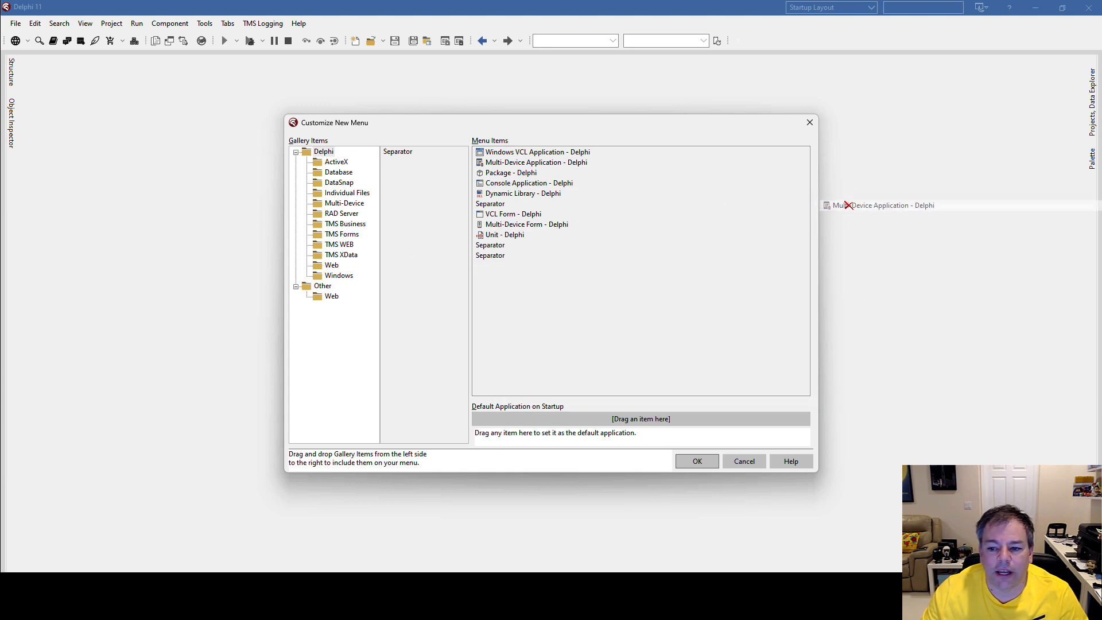
drag(878, 204, 890, 229)
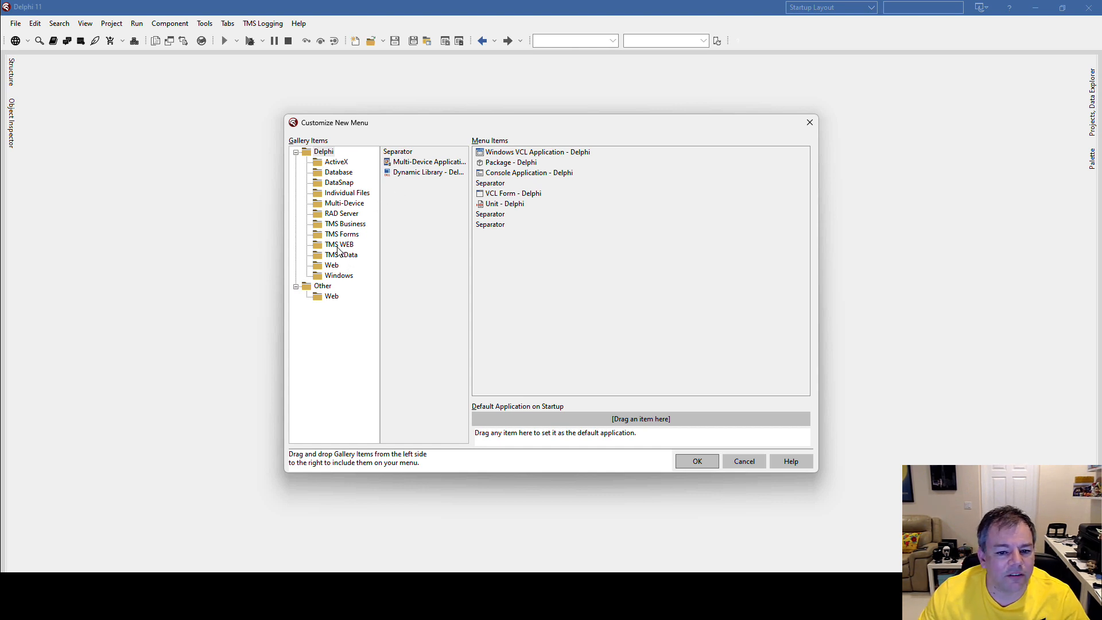
Show the TMS WEB gallery items in the customization dialog.
click(339, 244)
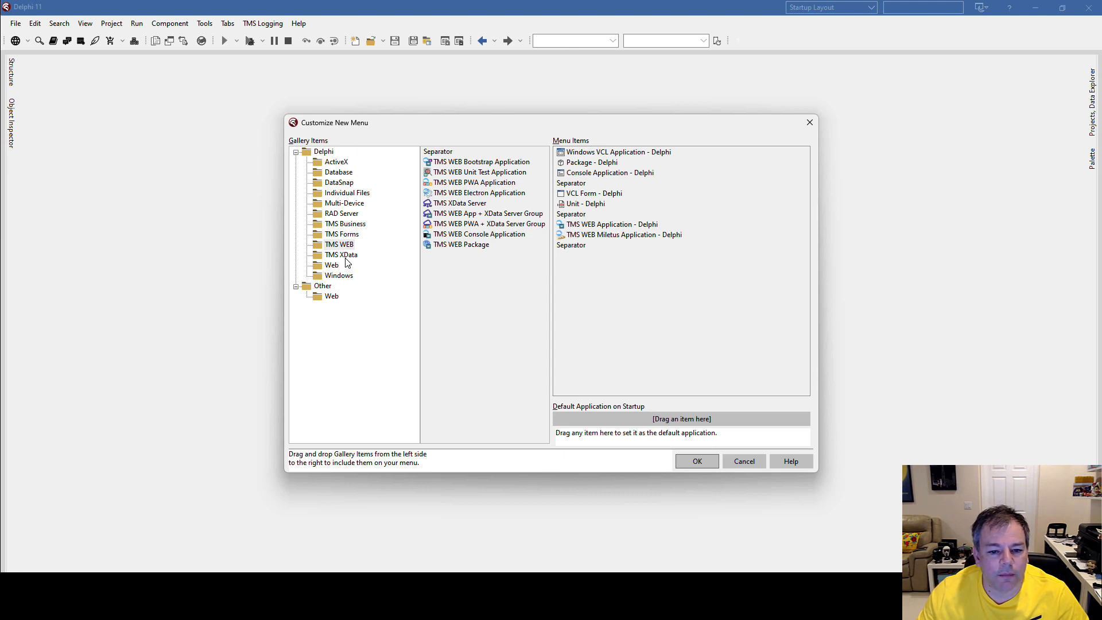
Add TMS XData Service from the TMS XData items to the Menu Items list.
click(342, 254)
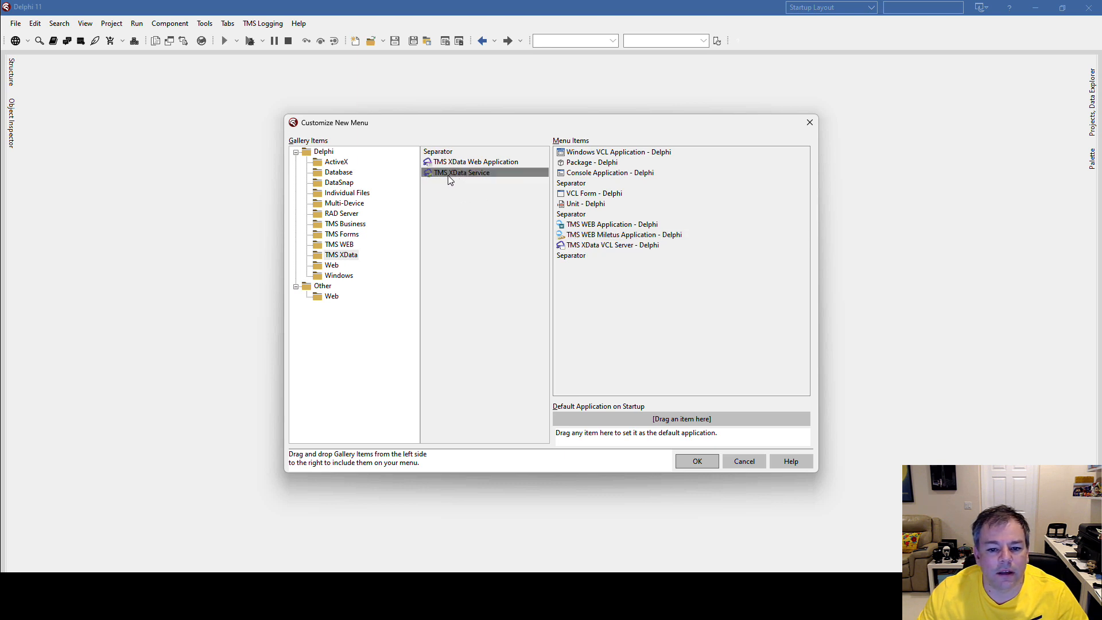
drag(460, 172, 604, 199)
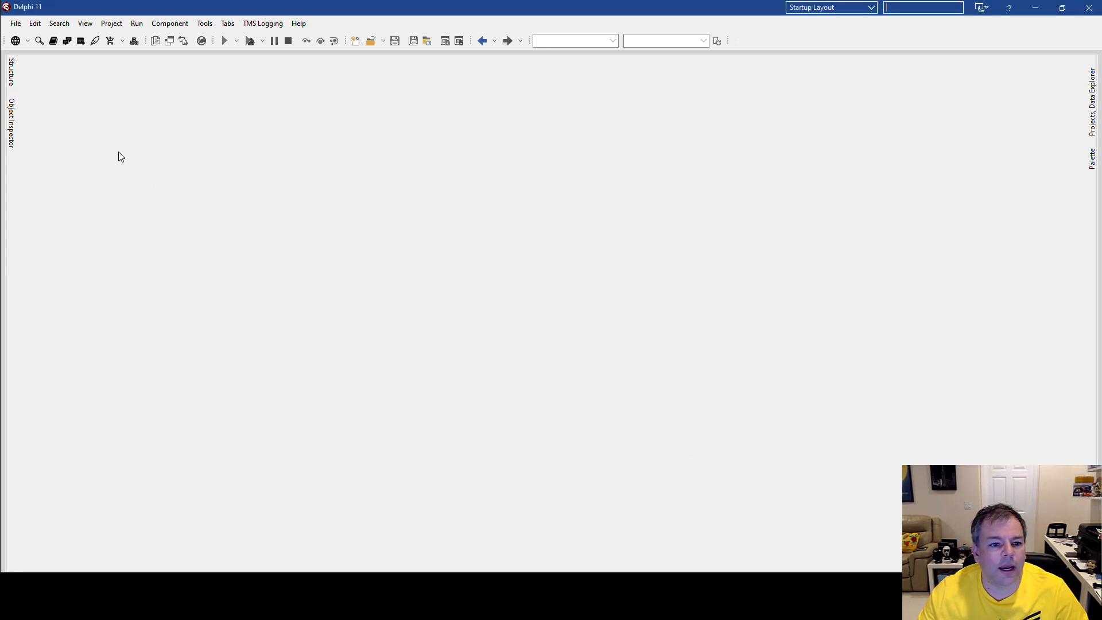
Choose TMS XData VCL Server - Delphi from the reworked New menu.
click(14, 23)
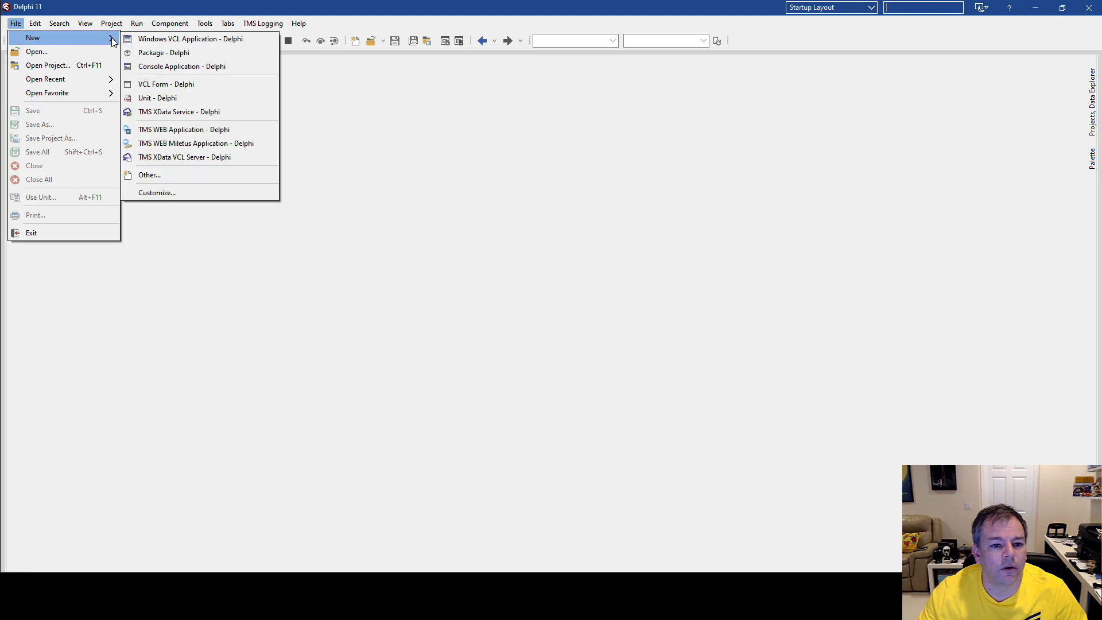
mouse_move(163, 53)
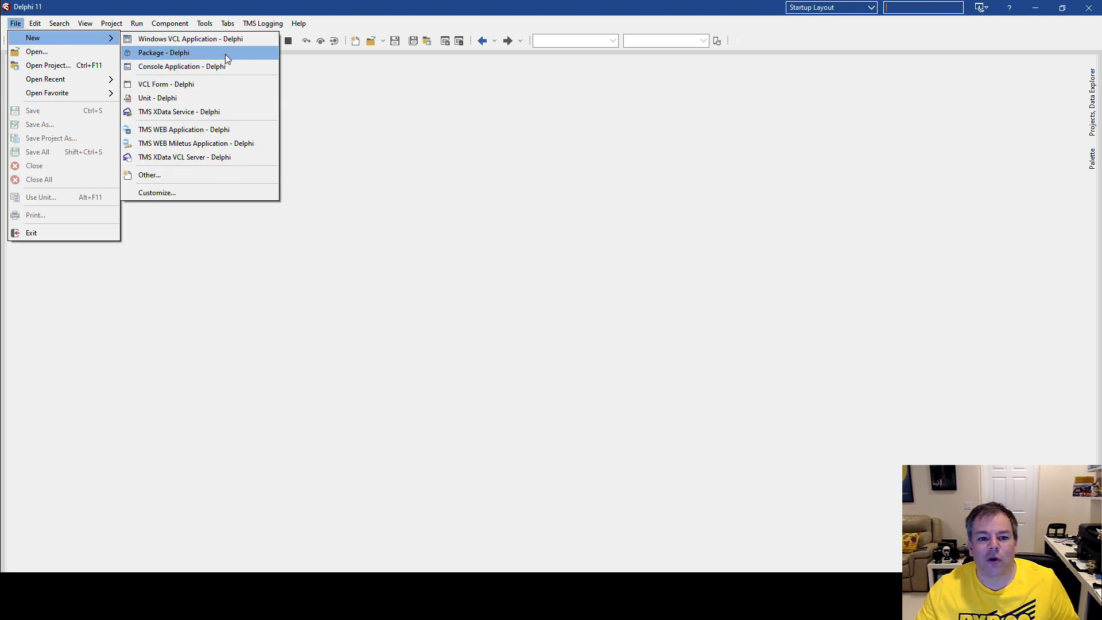
mouse_move(206, 66)
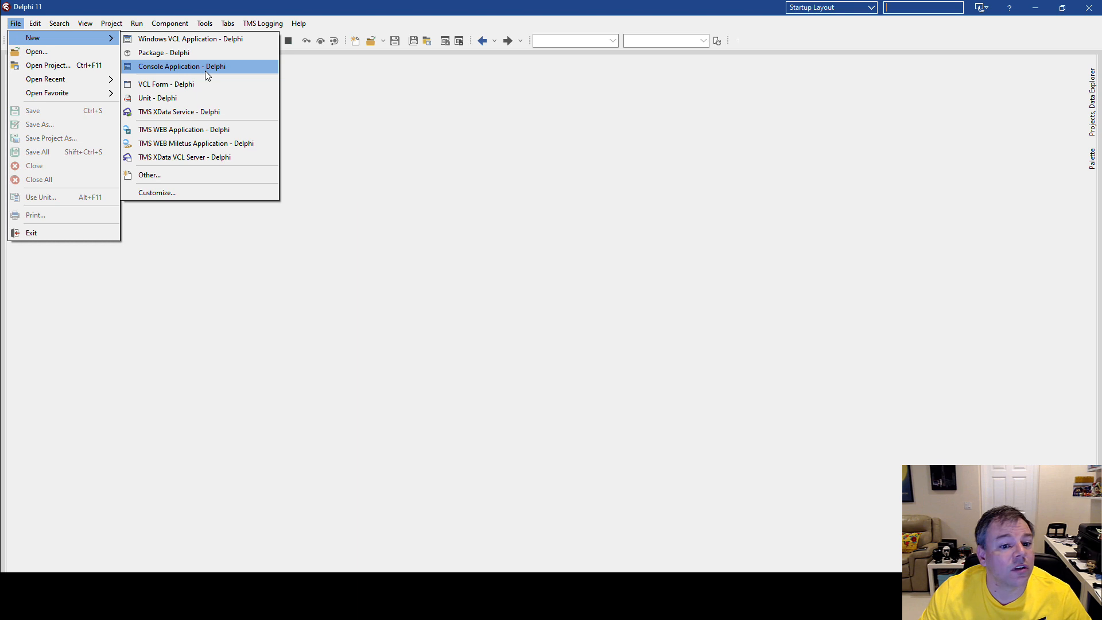
mouse_move(203, 157)
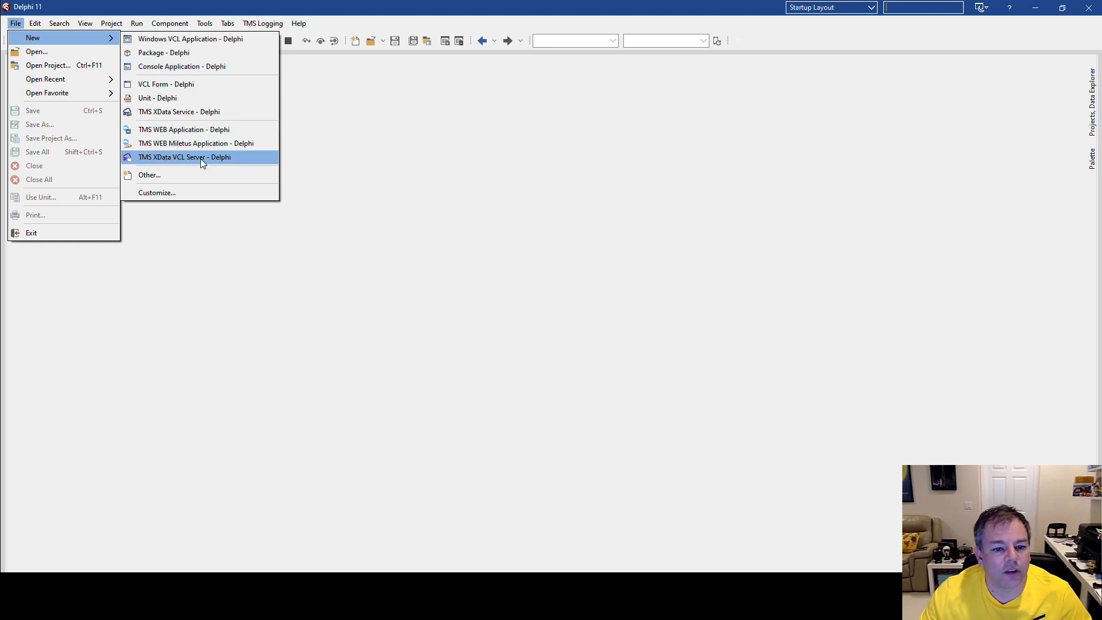
click(184, 156)
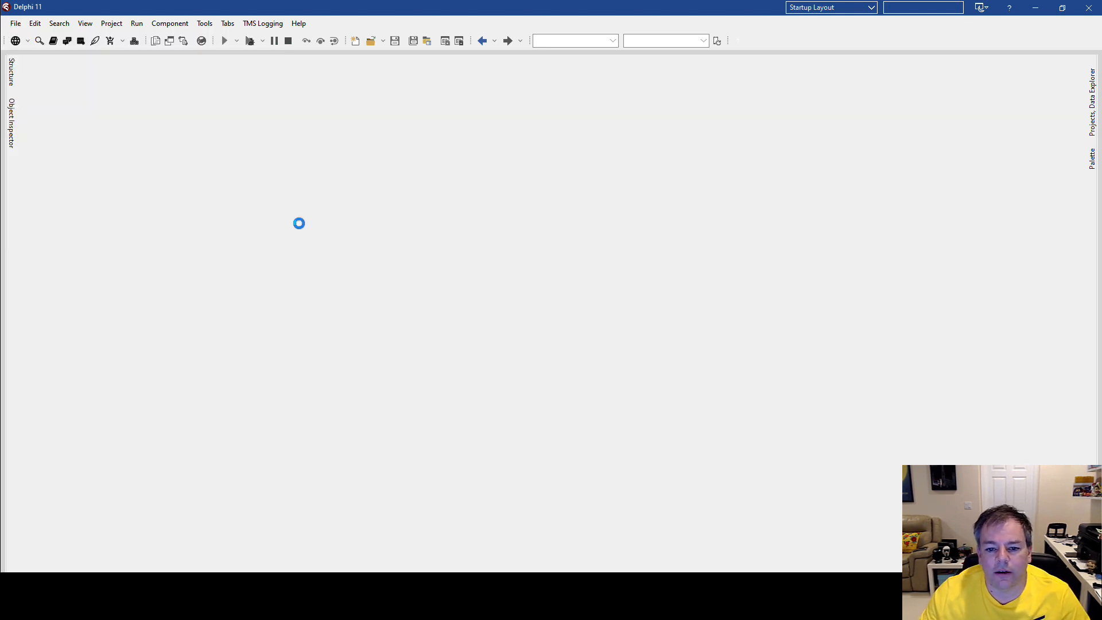